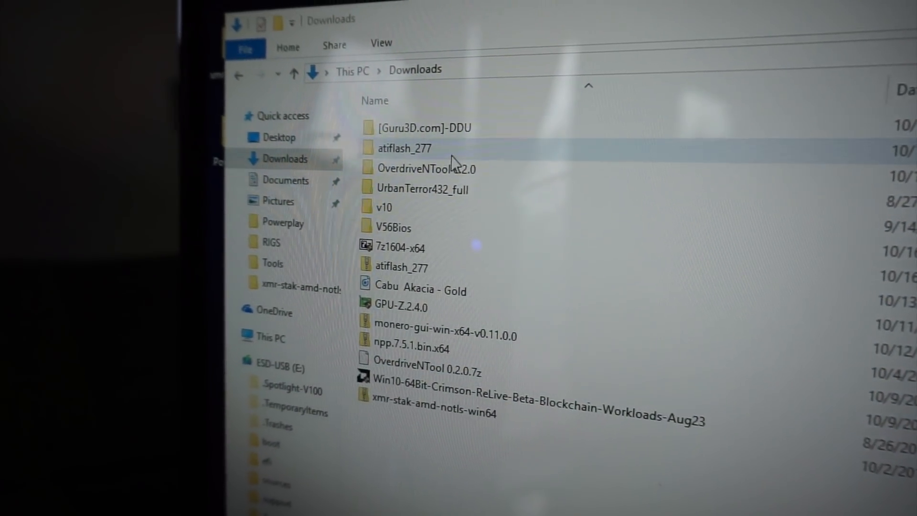
- Launch GPU-Z 2.4.0 to inspect the Radeon RX Vega card and its BIOS version
{"action": "scroll", "scroll_direction": "down", "scroll_amount": 3}
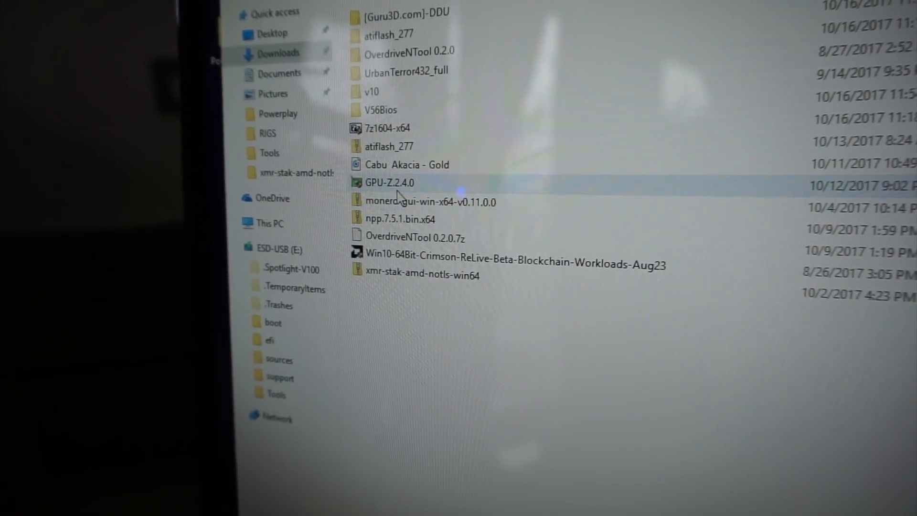
{"action": "scroll", "scroll_direction": "up", "scroll_amount": 3}
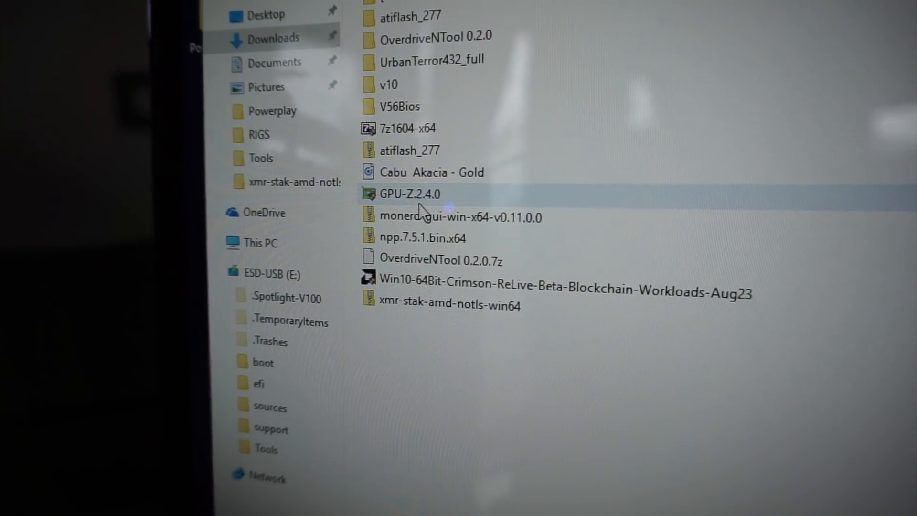
{"action": "scroll", "scroll_direction": "up", "scroll_amount": 3}
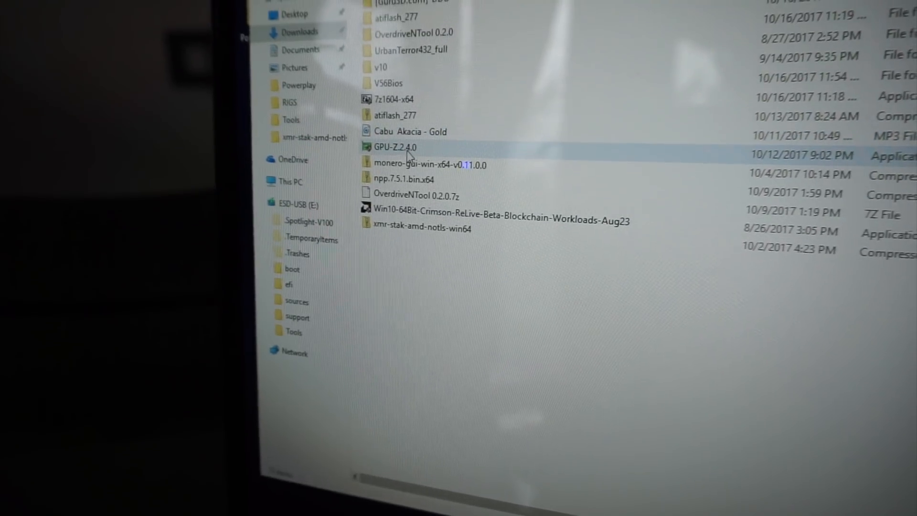
{"action": "double_click", "coordinate": [394, 147]}
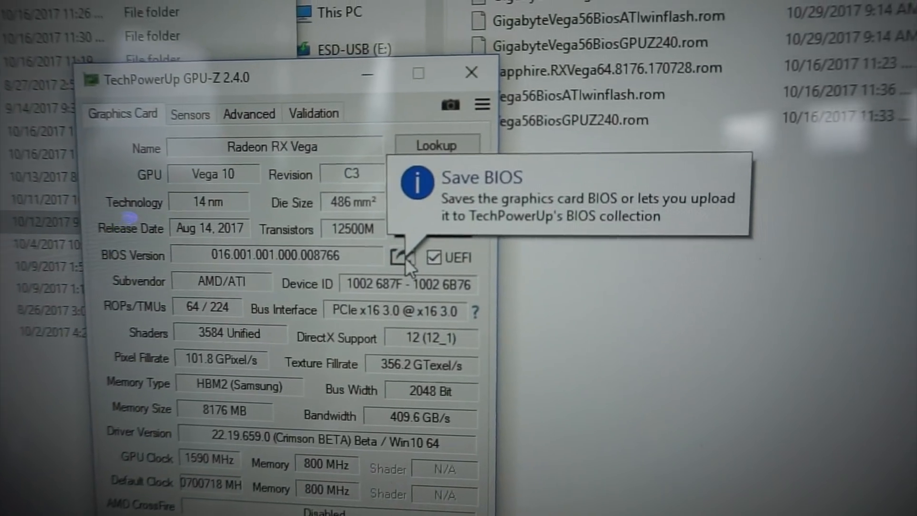
- Start saving the card BIOS to a file, then cancel the save dialog
{"action": "left_click", "coordinate": [382, 258]}
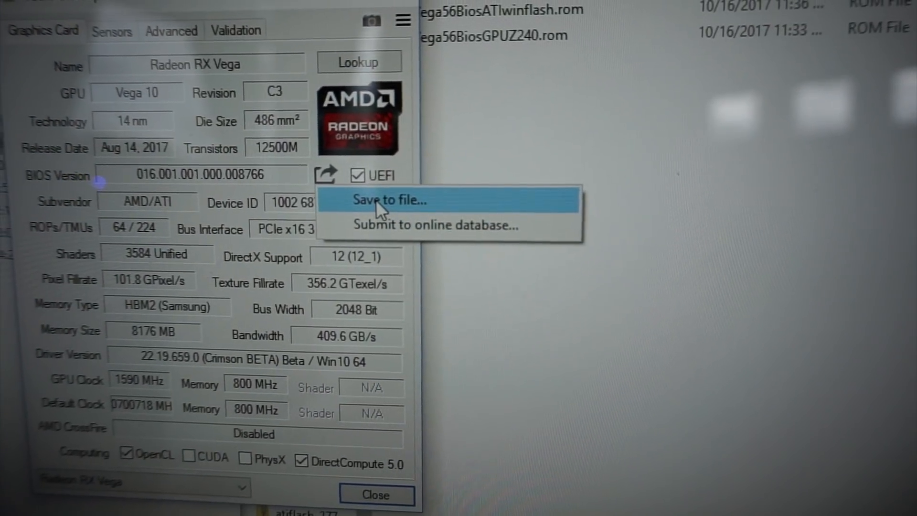
{"action": "left_click", "coordinate": [390, 200]}
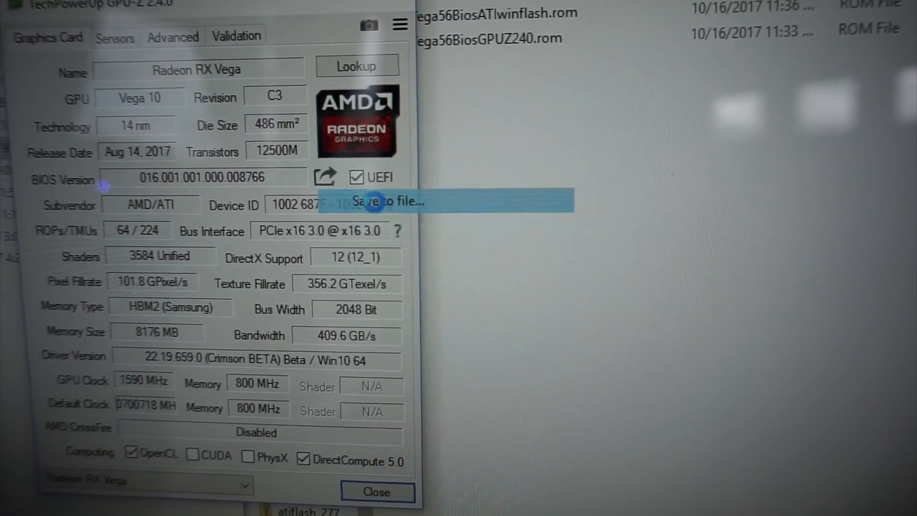
{"action": "left_click", "coordinate": [389, 202]}
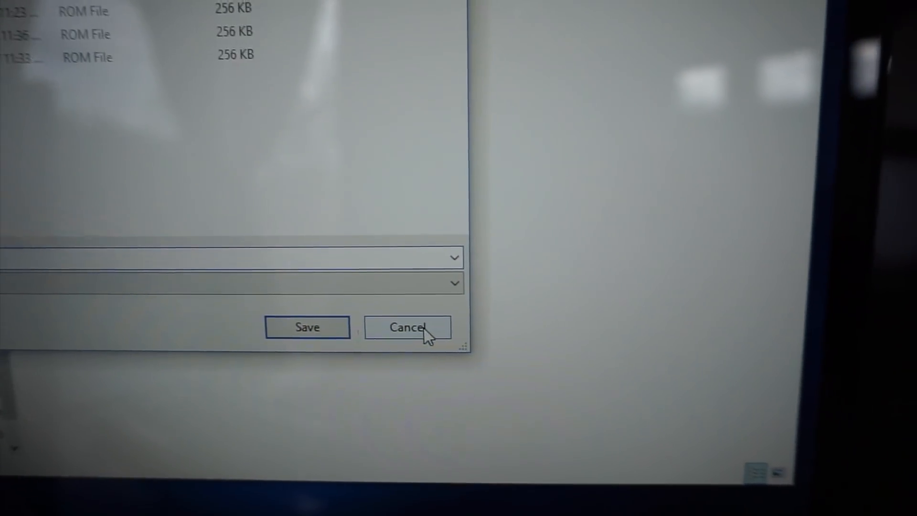
{"action": "left_click", "coordinate": [408, 327]}
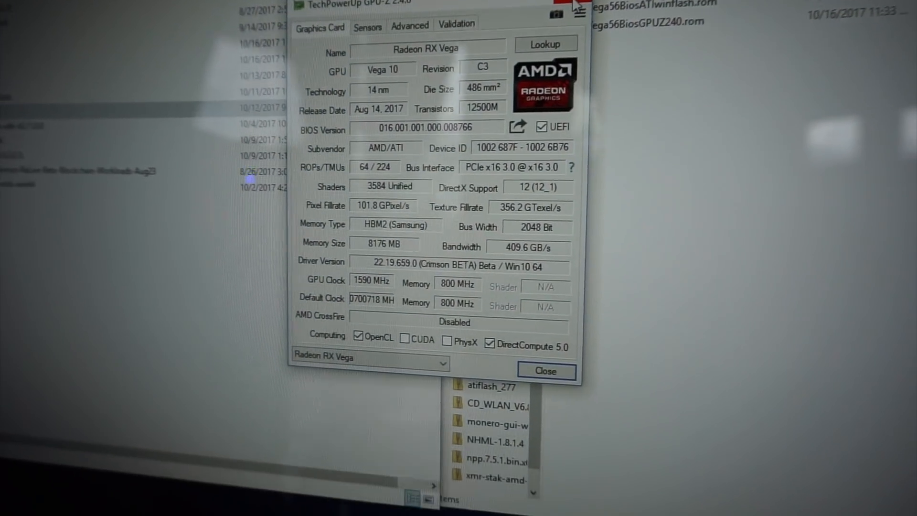
- Close GPU-Z and run ATIWinflash from the atiflash_277 folder as administrator
{"action": "left_click", "coordinate": [545, 371]}
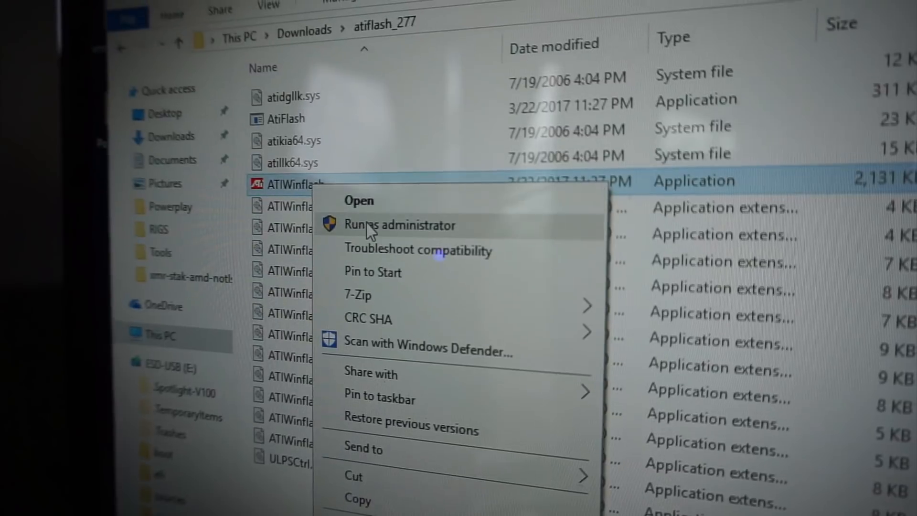
{"action": "left_click", "coordinate": [400, 225]}
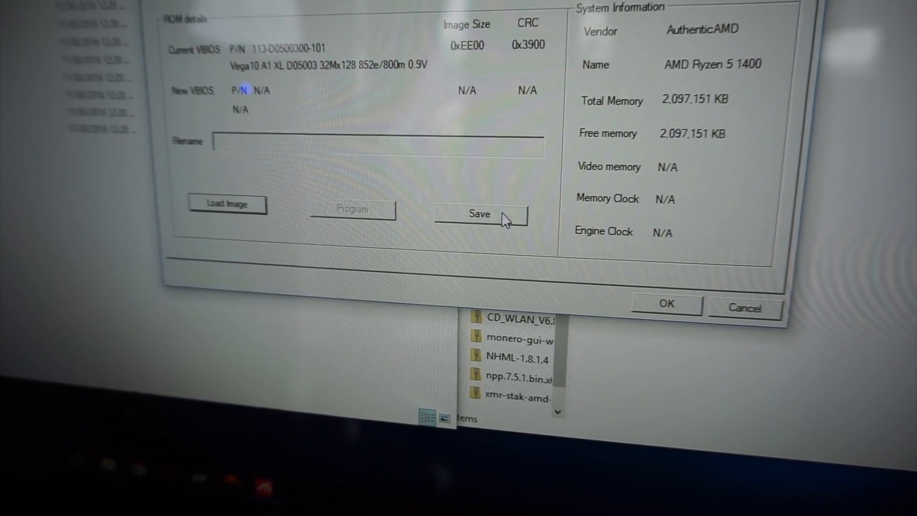
- Save a backup of the current Vega10 A1 XL VBIOS as 'bios' in atiflash_277
{"action": "left_click", "coordinate": [479, 214]}
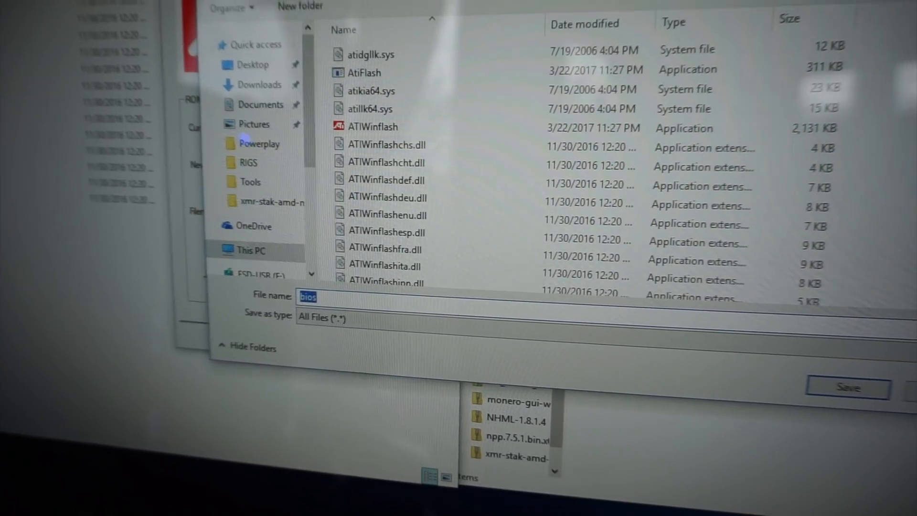
{"action": "left_click", "coordinate": [848, 387]}
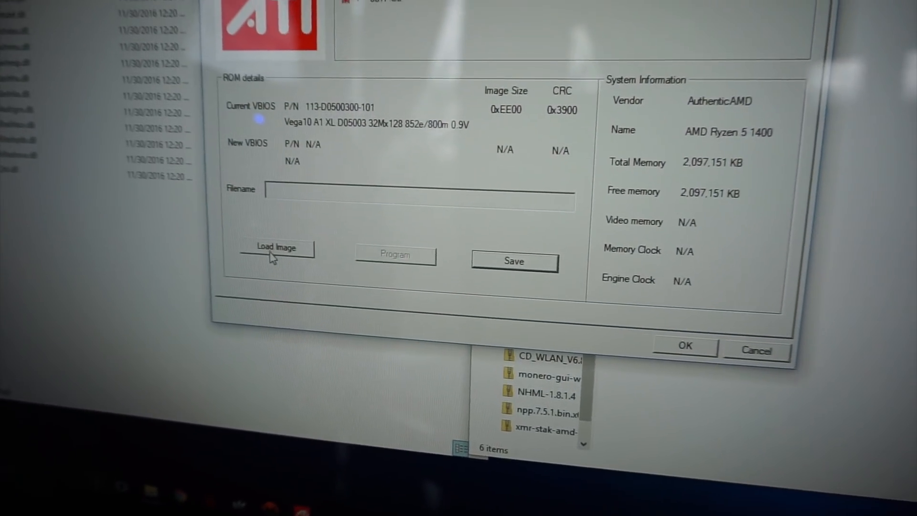
- Load Gigabyte.RXVega64.8176.170719.rom from E:\Tools\V56Bios as the new VBIOS
{"action": "left_click", "coordinate": [277, 246]}
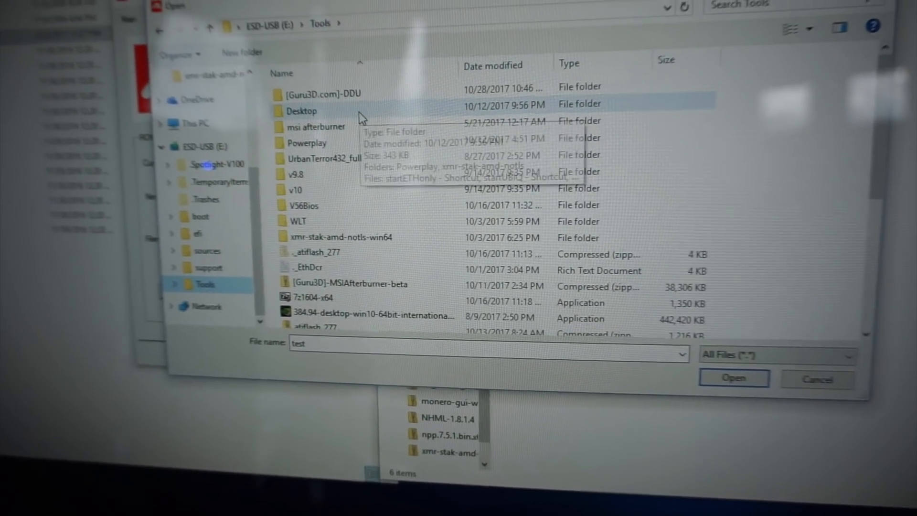
{"action": "left_click", "coordinate": [328, 207]}
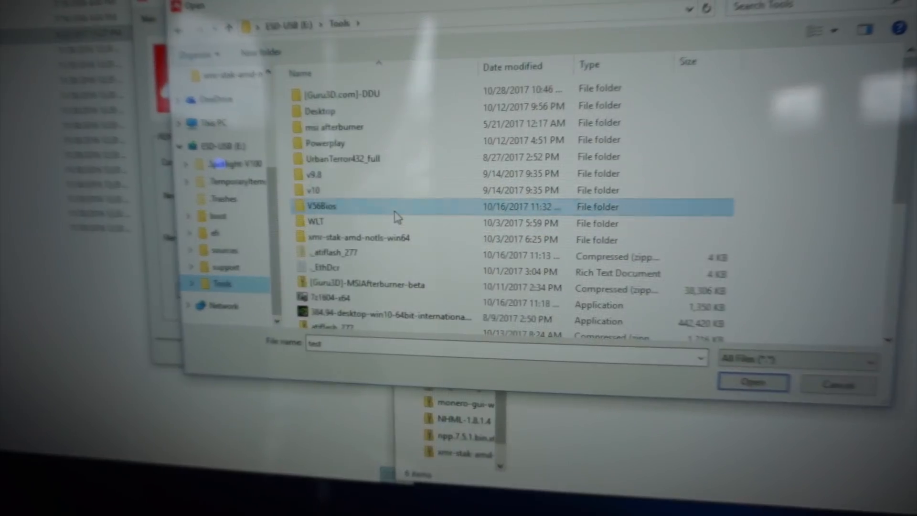
{"action": "double_click", "coordinate": [326, 207]}
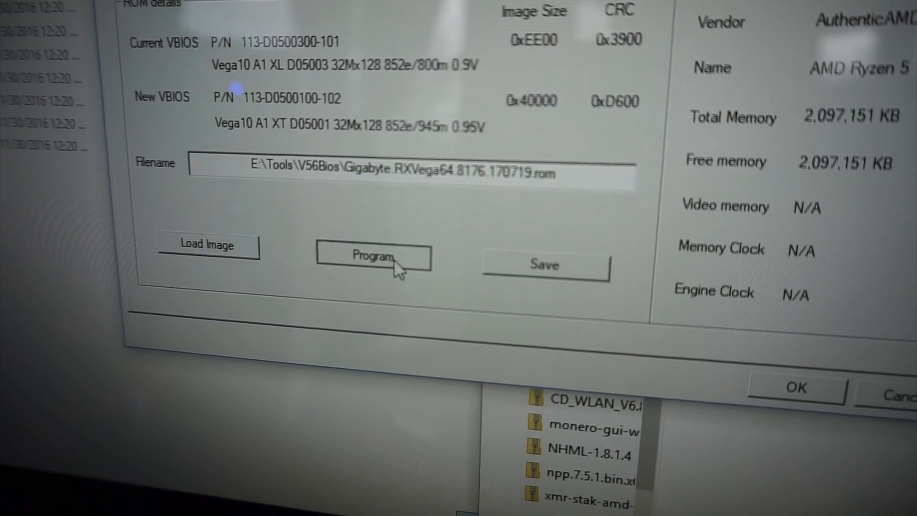
- Program the Gigabyte RX Vega 64 VBIOS onto the card, acknowledge success and answer the reboot prompt
{"action": "left_click", "coordinate": [374, 256]}
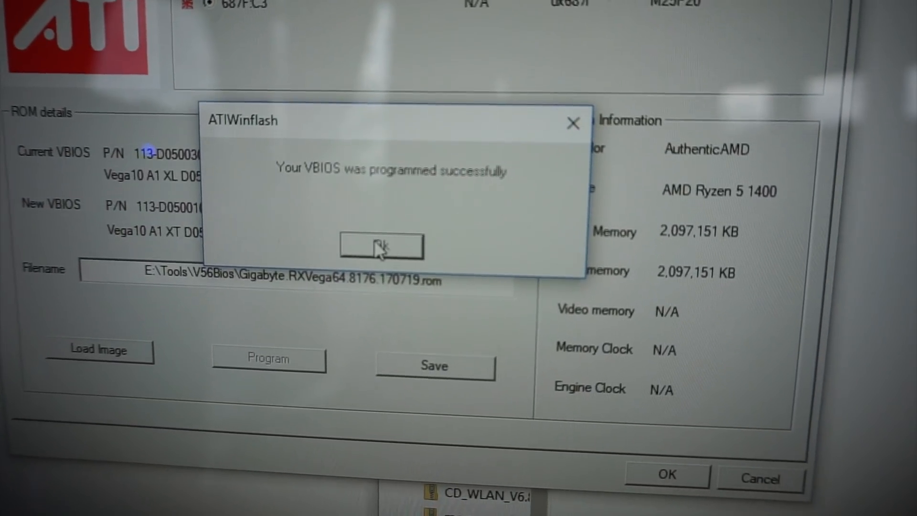
{"action": "left_click", "coordinate": [382, 246]}
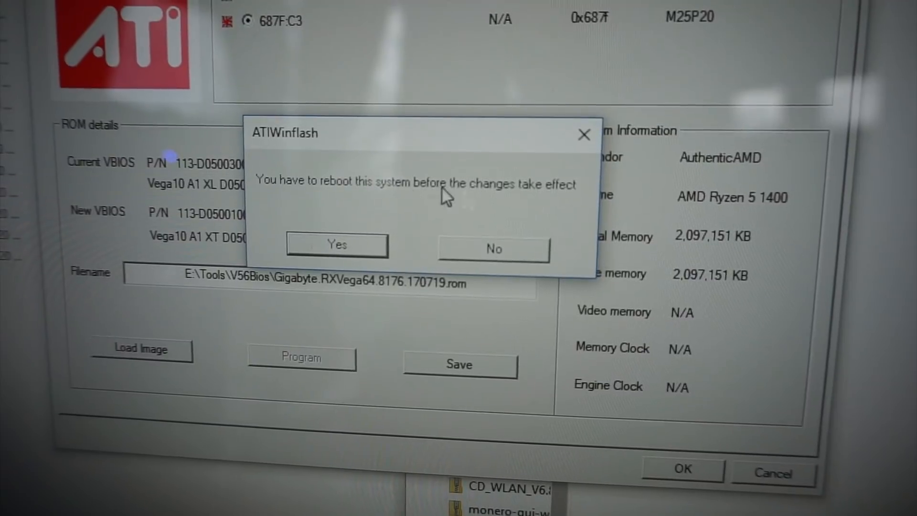
{"action": "left_click", "coordinate": [337, 245]}
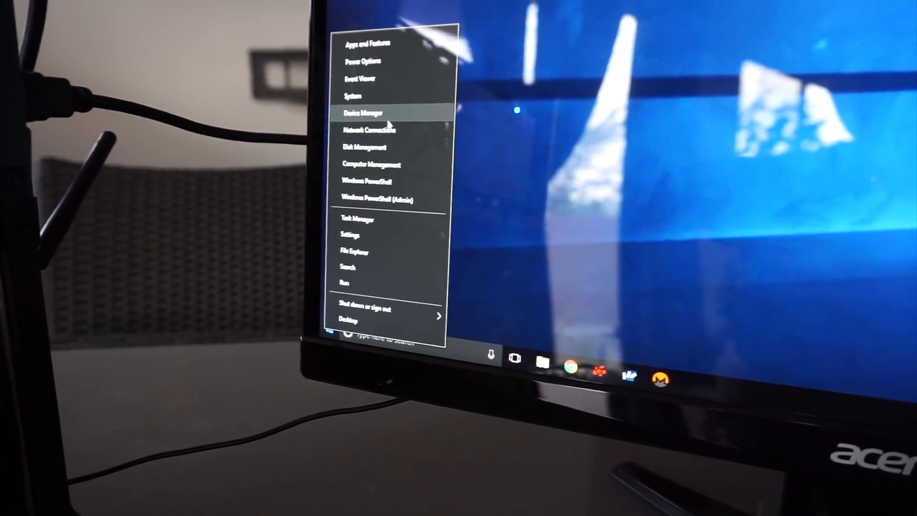
- Open Device Manager from the Start button to check the flashed graphics card
{"action": "left_click", "coordinate": [364, 113]}
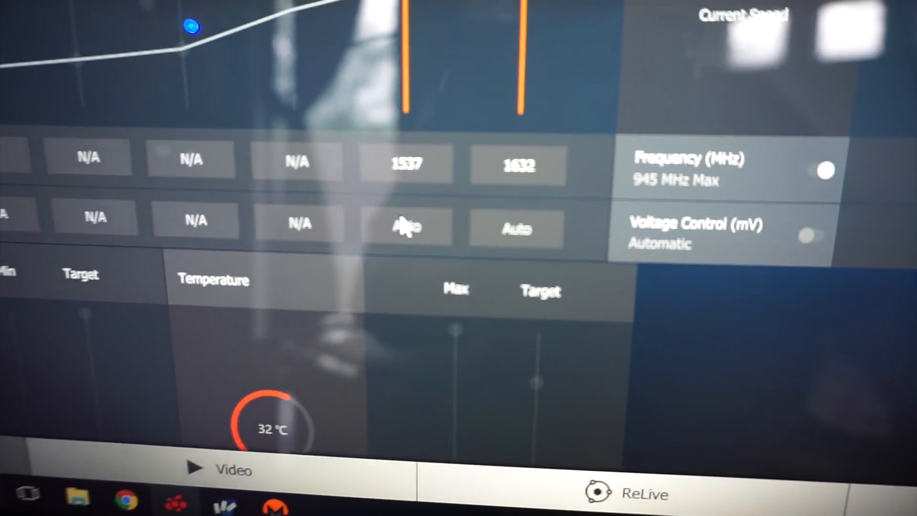
- Switch WattMan voltage control to manual, with top states at 1150 and 1200 mV
{"action": "left_click", "coordinate": [808, 235]}
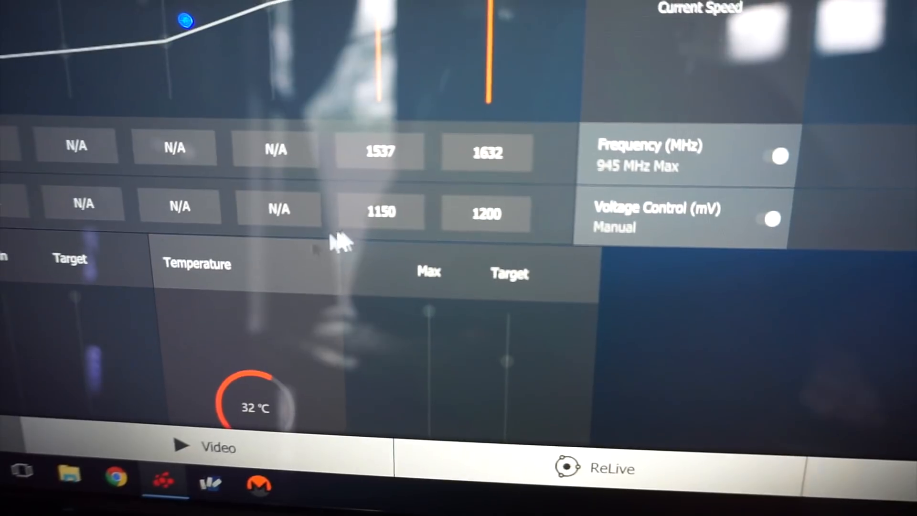